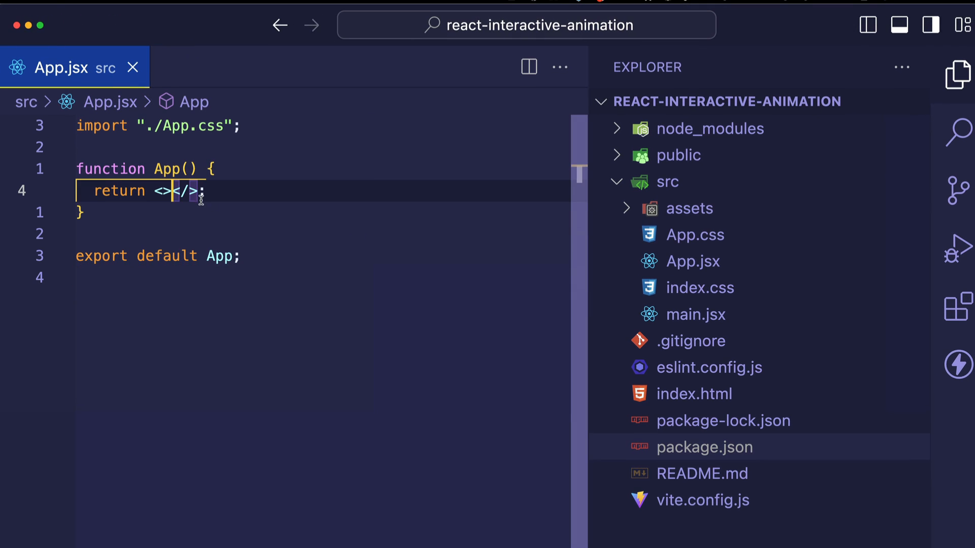
mouse_move(246, 210)
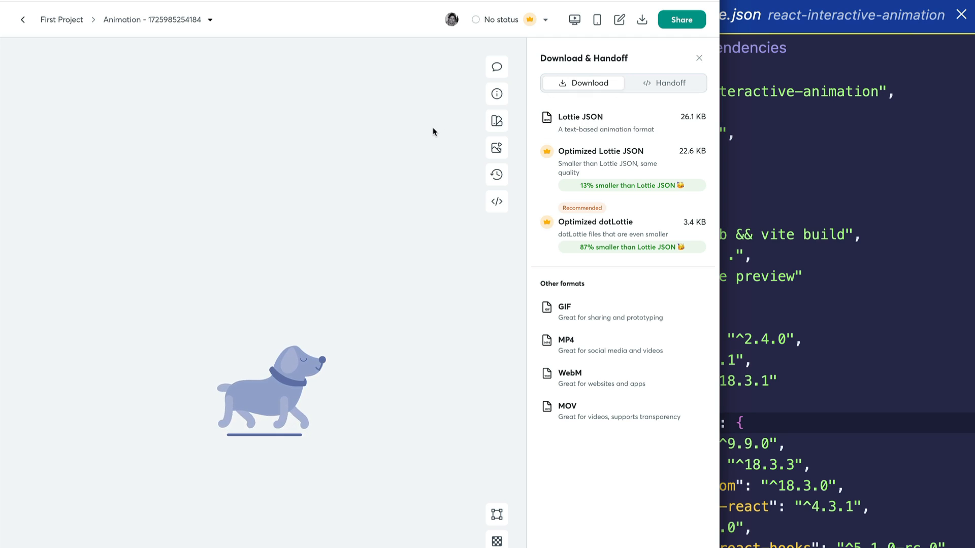
mouse_move(497, 93)
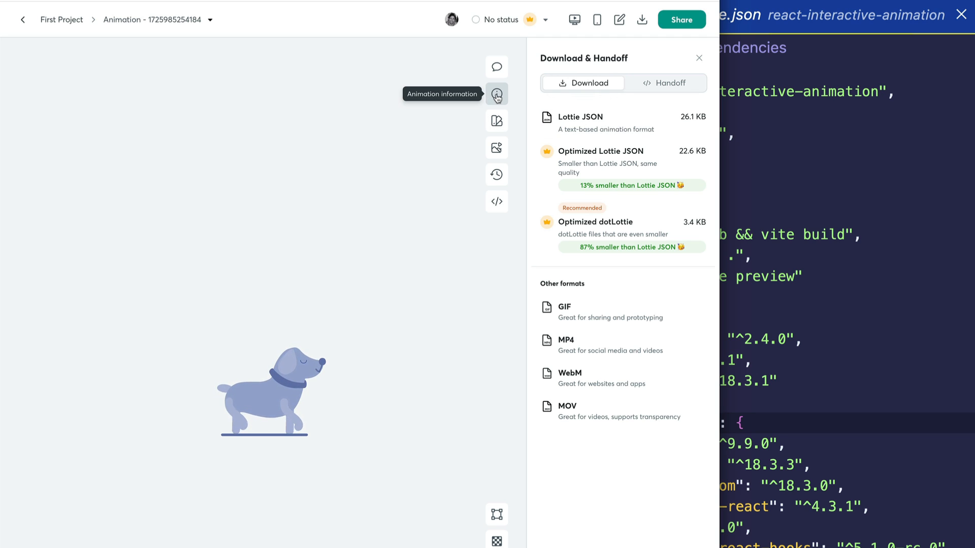
- Show the dog animation's information panel in LottieFiles
click(497, 94)
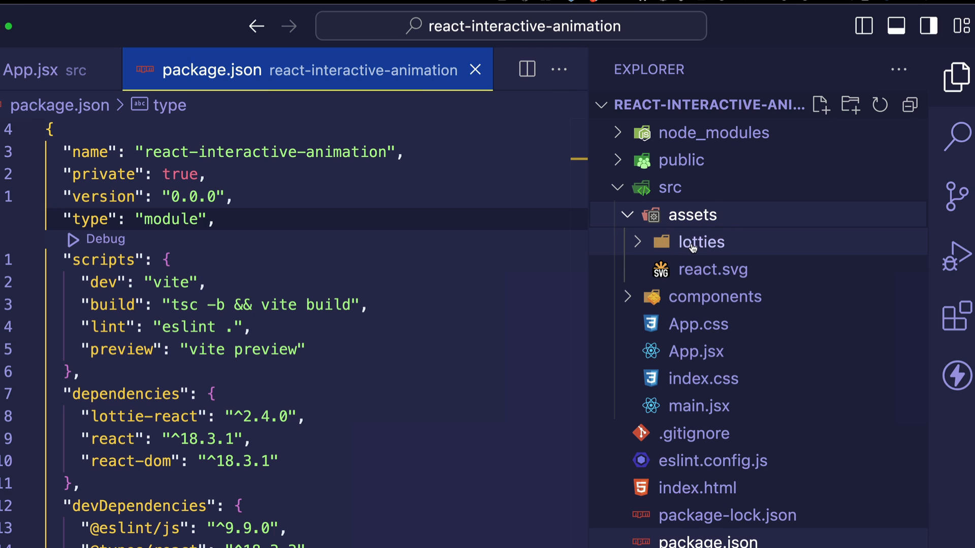
- Expand the lotties folder to reveal the six downloaded animation JSON files
click(700, 242)
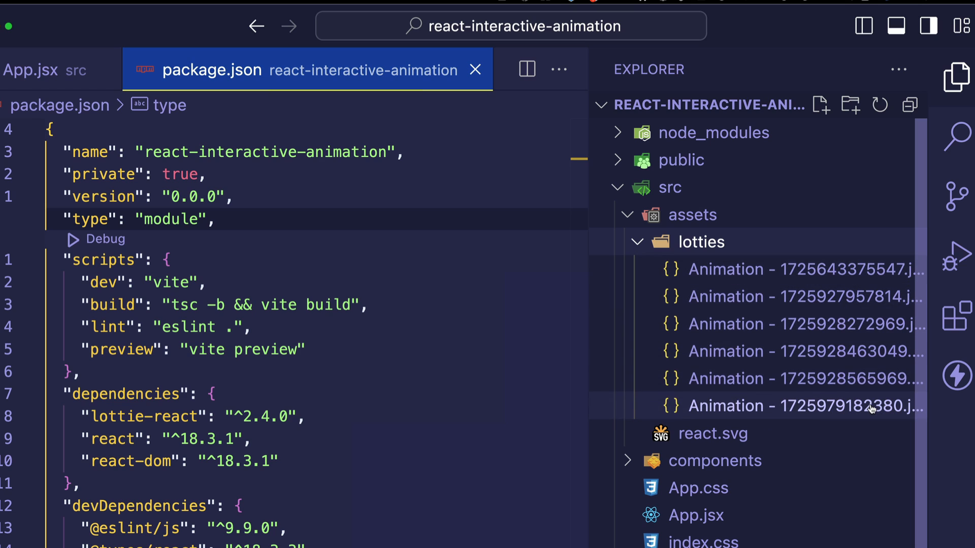
mouse_move(873, 379)
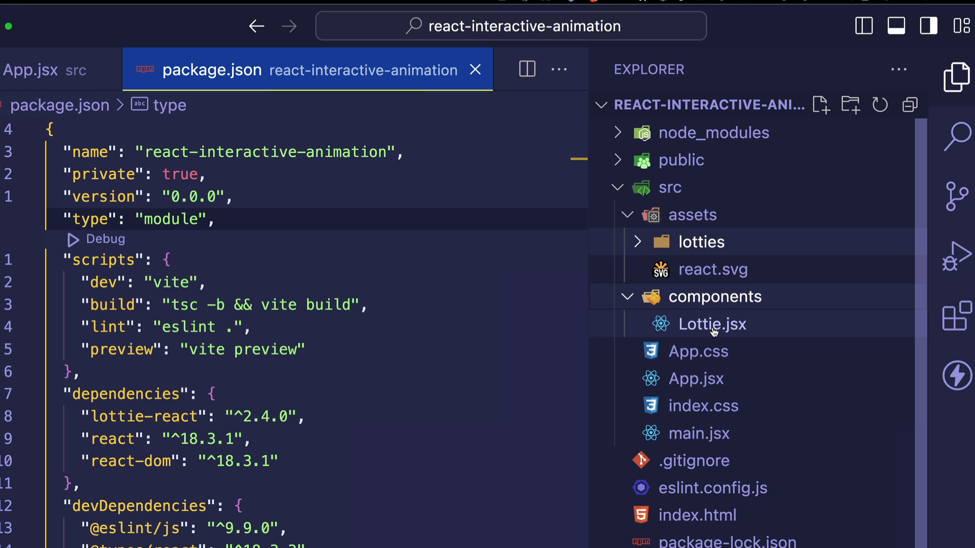
mouse_move(790, 337)
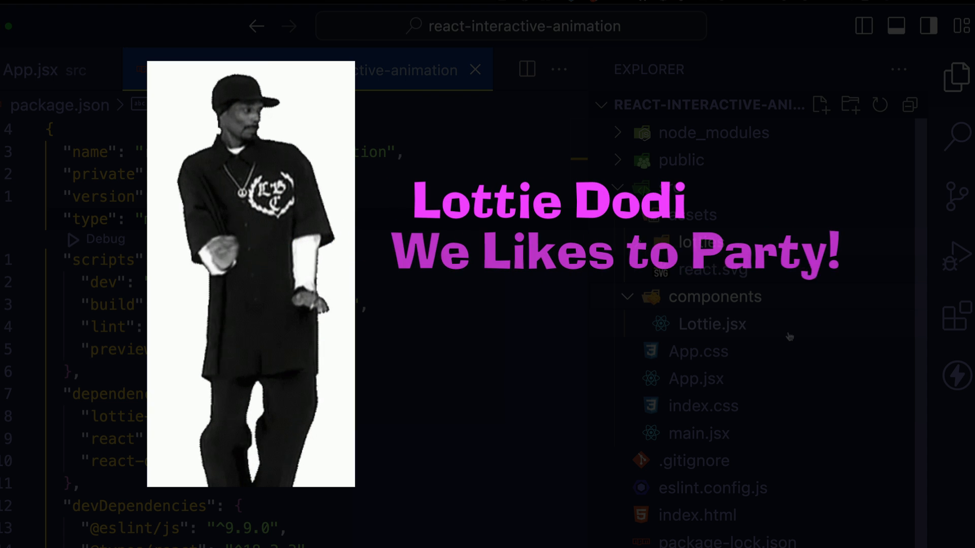
- Define a Lottie component in Lottie.jsx returning an <h1>Lottie</h1> heading
text(sf)
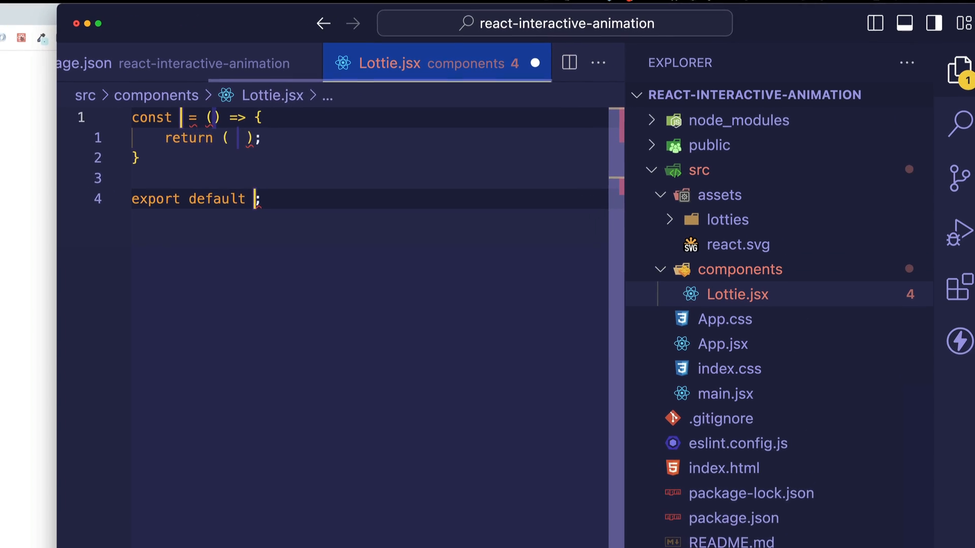
text(Lottie)
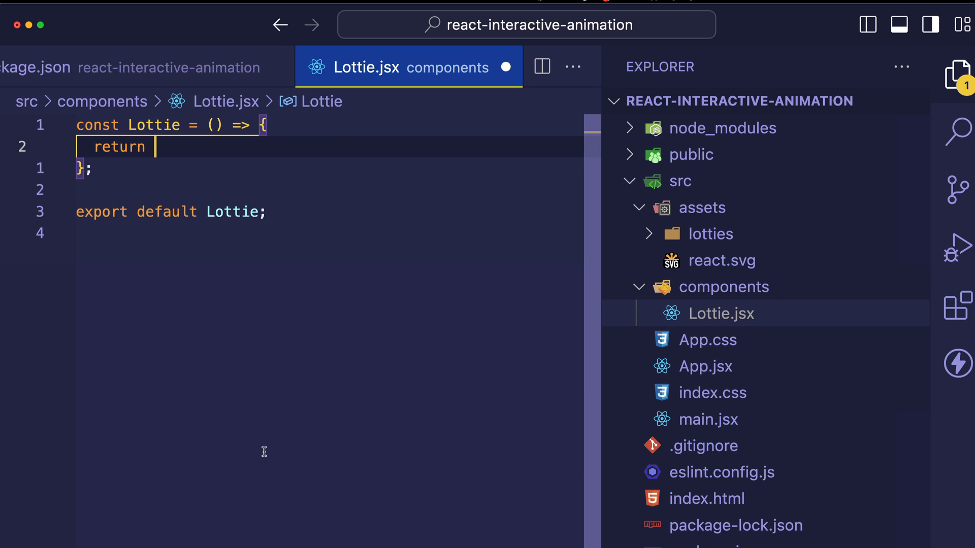
text(<h1>Lottie</h1>;)
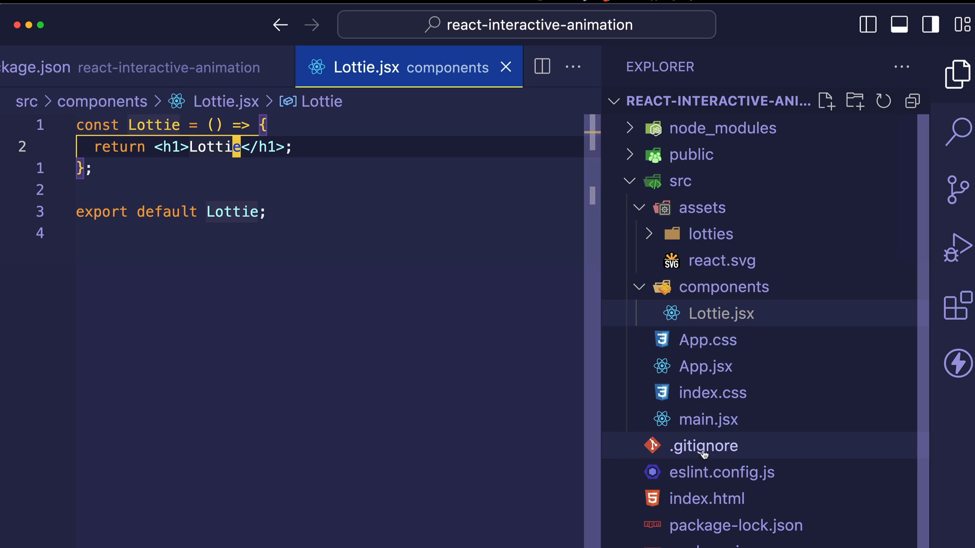
- Import Lottie from "./components/Lottie" in App.jsx and render <Lottie />
click(705, 367)
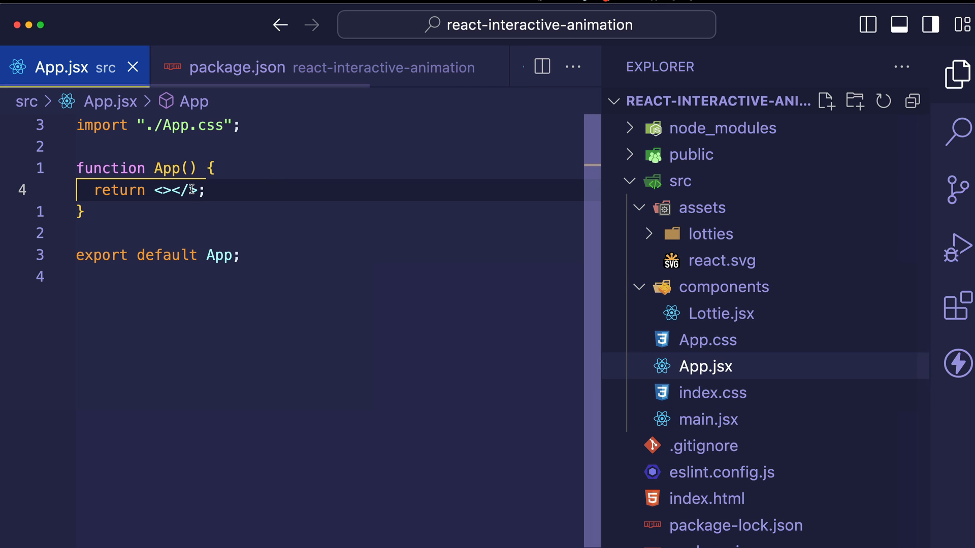
text(<Lottie />)
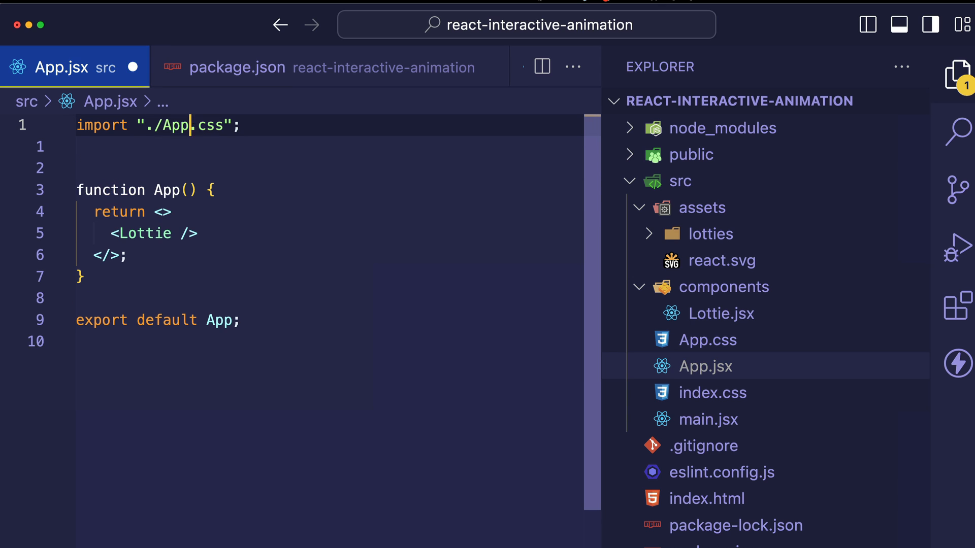
text(import Lottie from "./components/Lottie";)
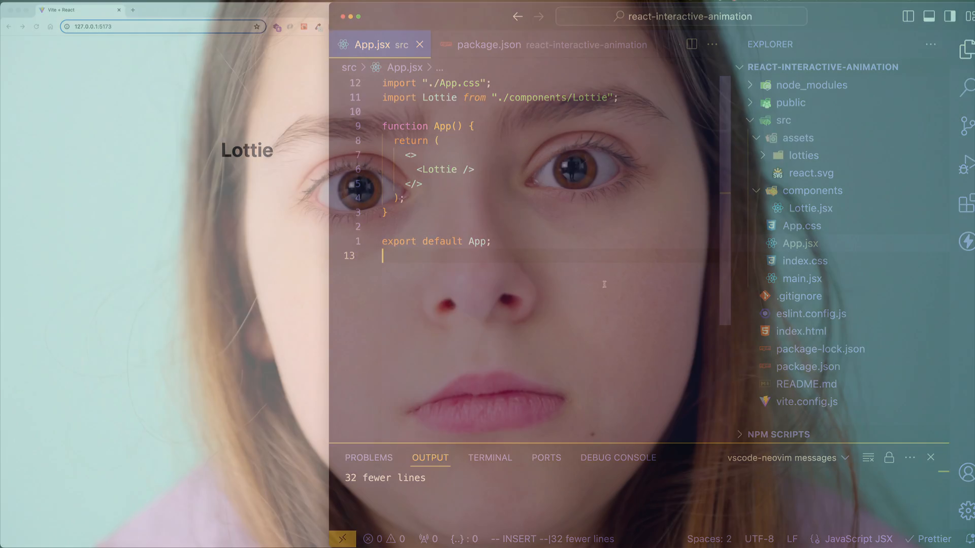
click(811, 208)
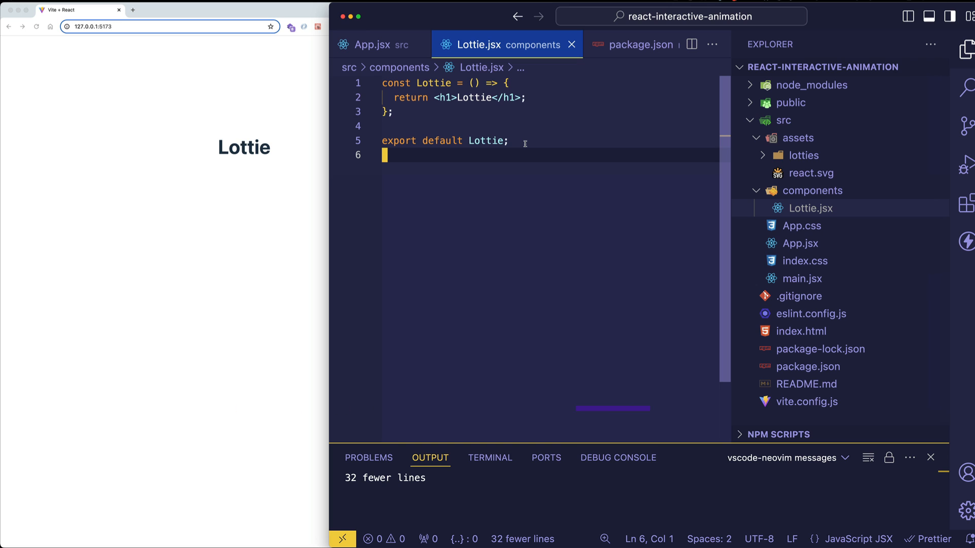
- Import useLottie, useLottieInteractivity from lottie-react and Confetti from "../assets/lotties/Animation - 1725928272969.json"
text(i)
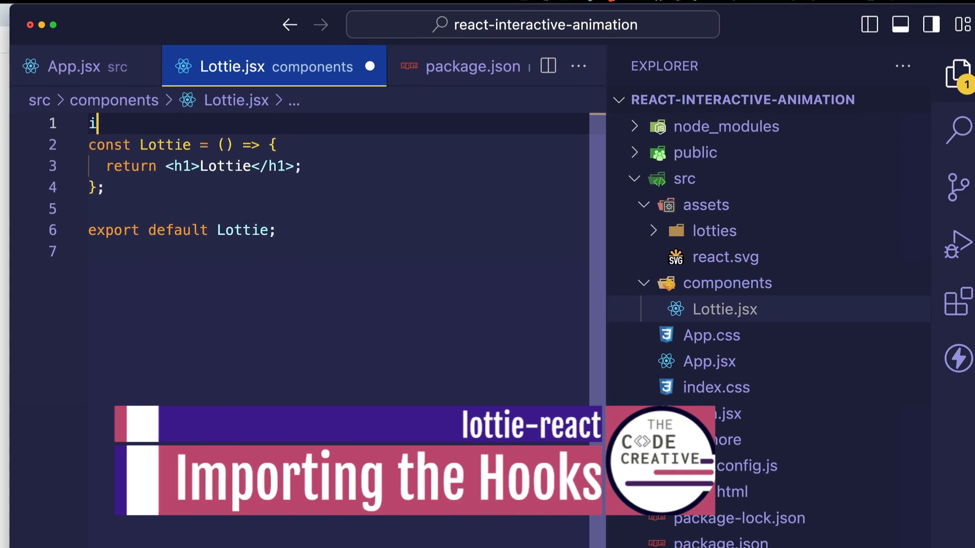
text(mport {useLottie, useLottieInteractivity } from "lottie-react";)
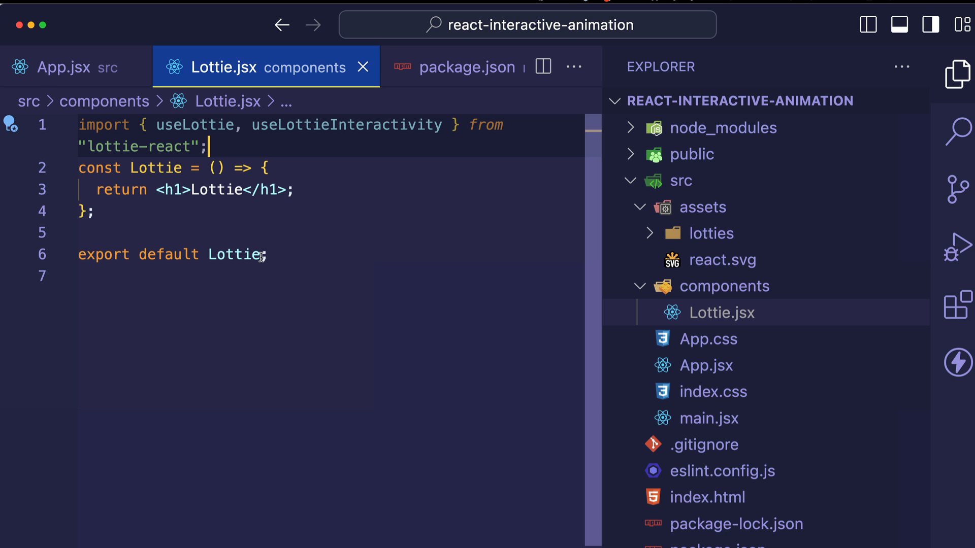
text(import Confetti from "../assets/lotties/Animation - 1725928272969.json";)
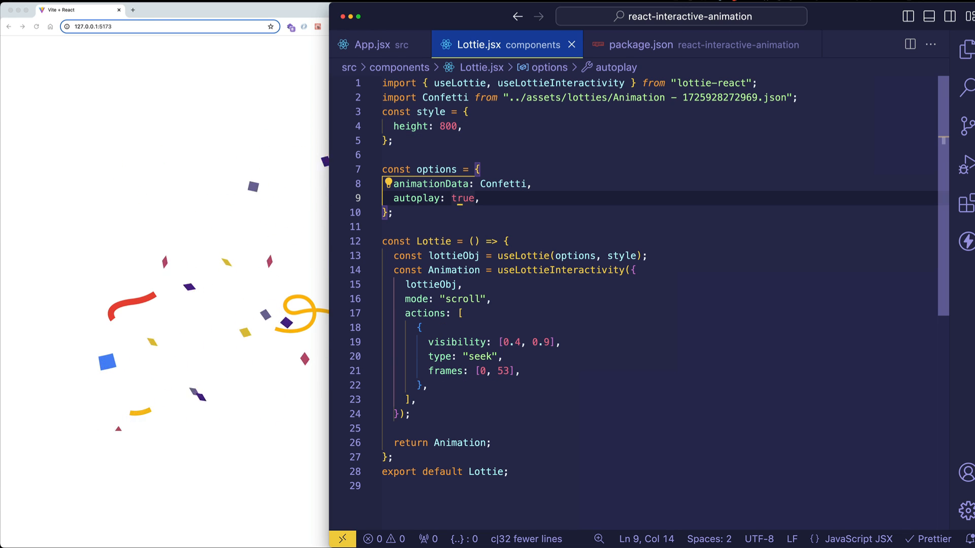
- Set the Confetti options' autoplay to false and position to edit the style object after height
text(false)
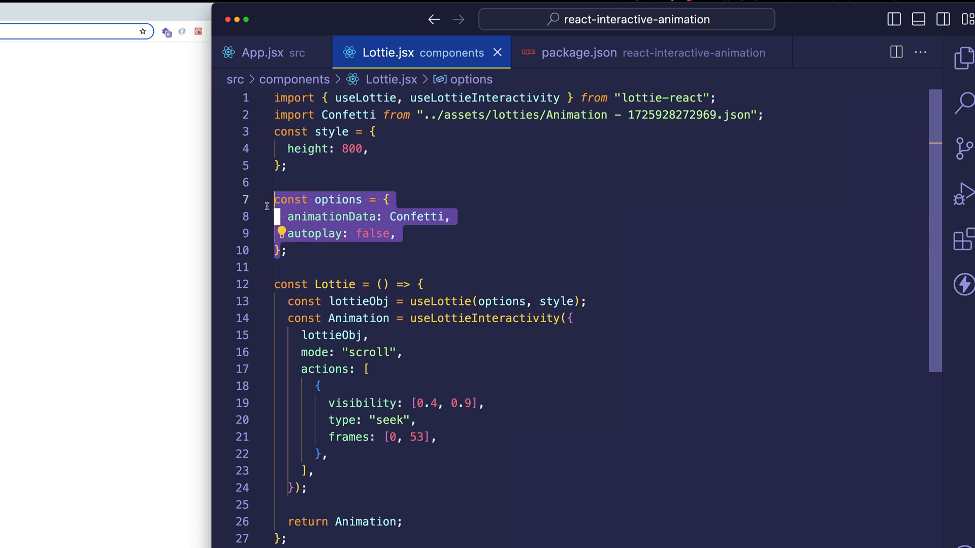
click(281, 251)
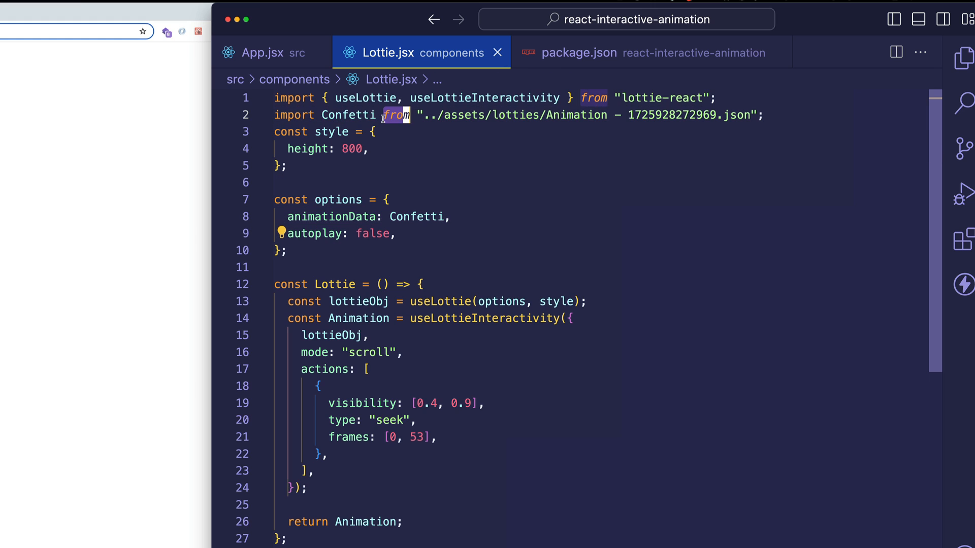
click(371, 233)
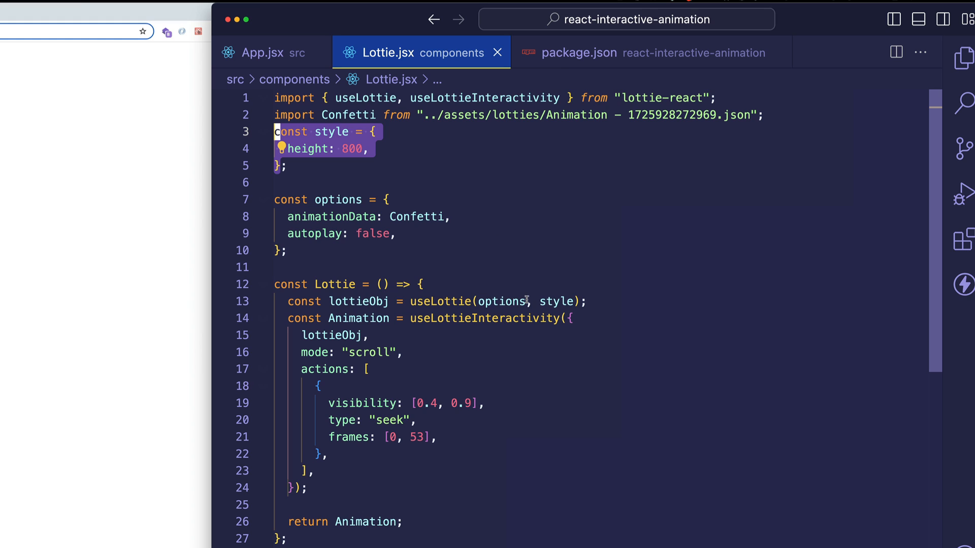
click(382, 149)
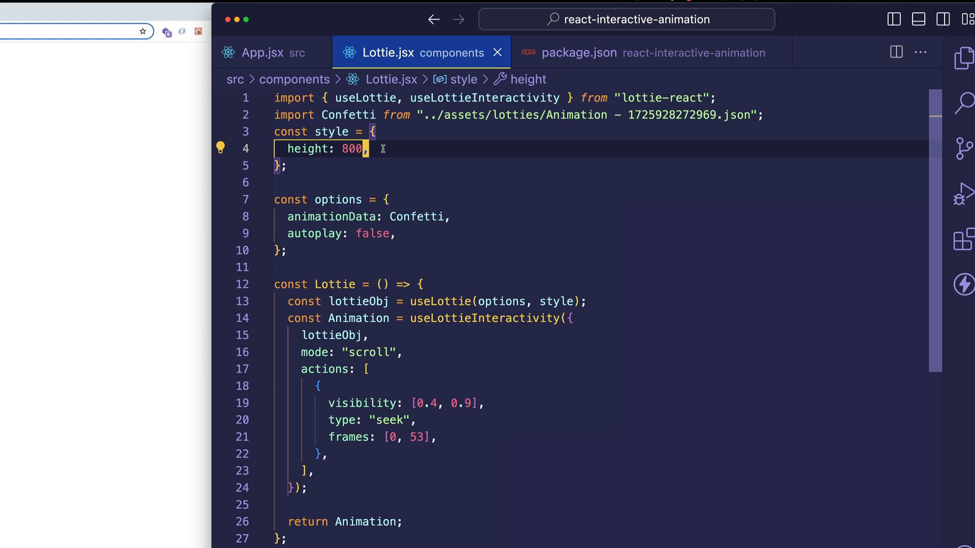
text(bor)
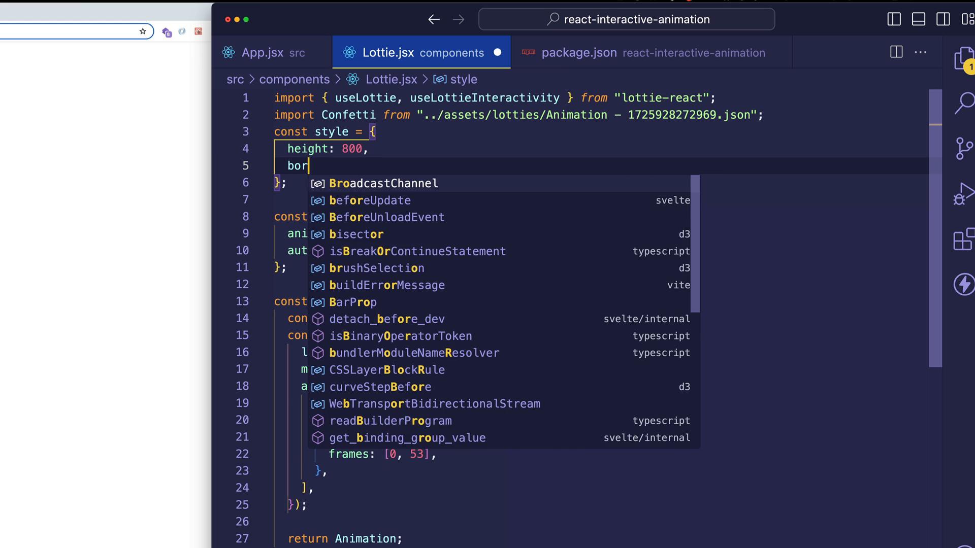
text(der: "solid")
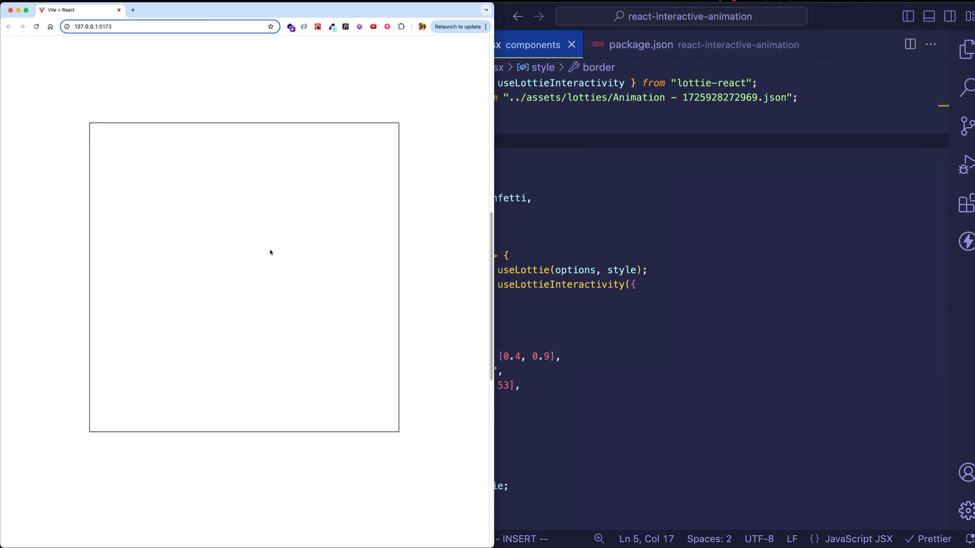
mouse_move(504, 198)
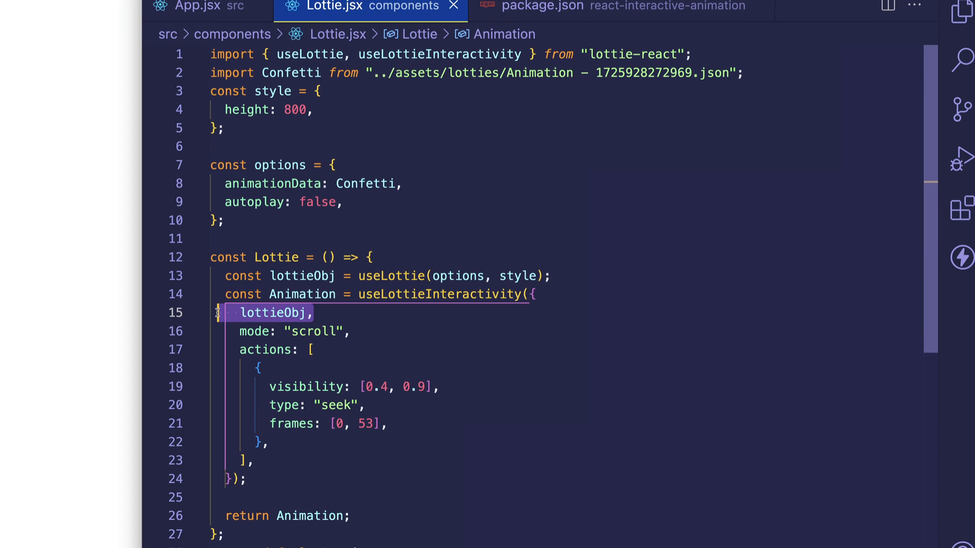
mouse_move(566, 276)
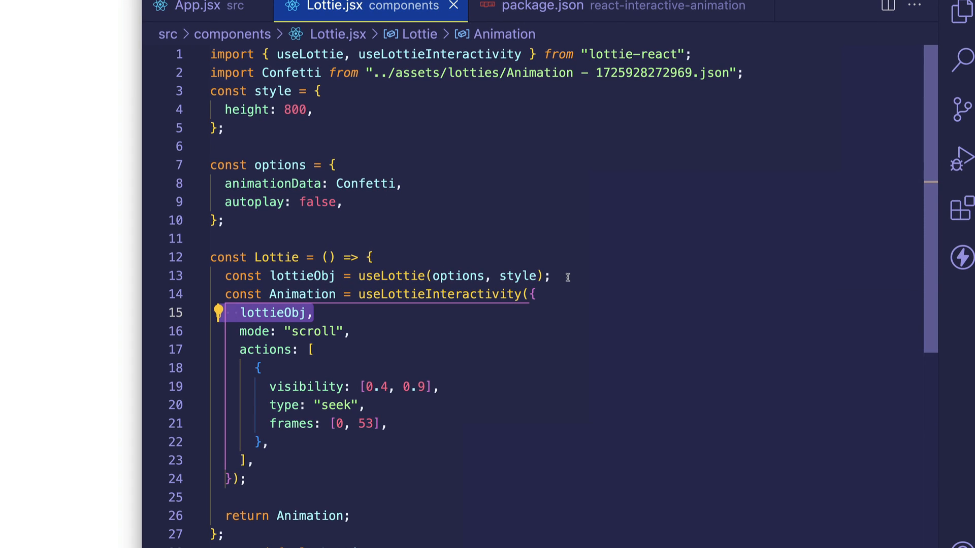
click(408, 276)
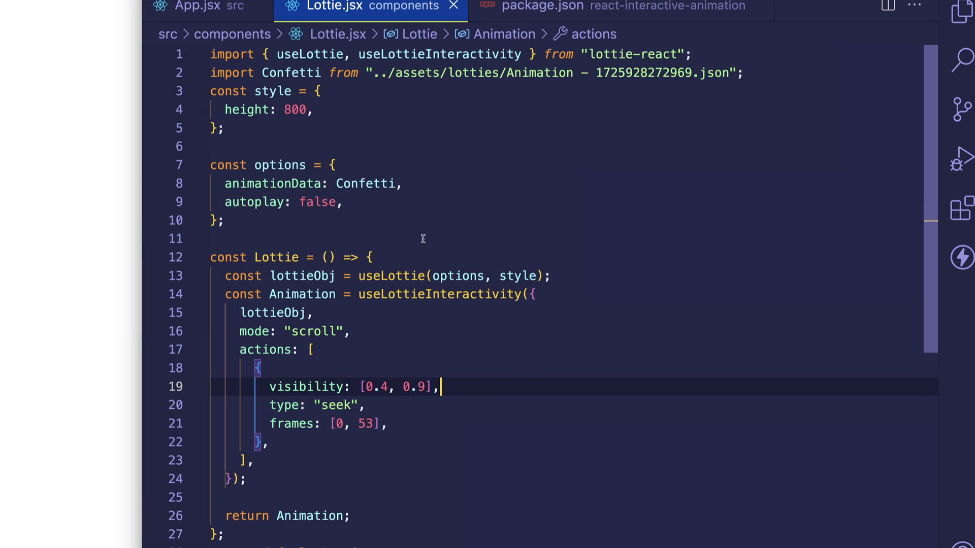
mouse_move(358, 226)
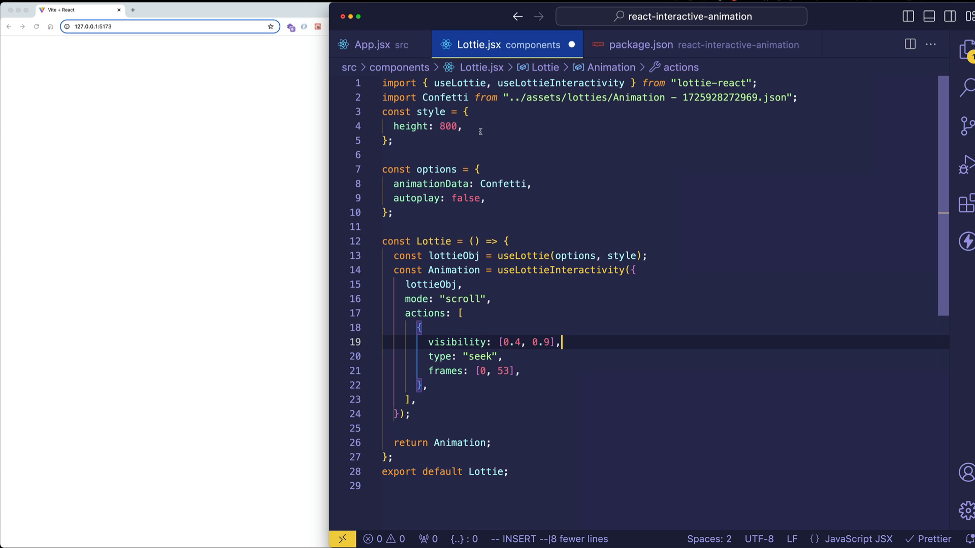
- Add border: "solid" to the animation's style object
text(b)
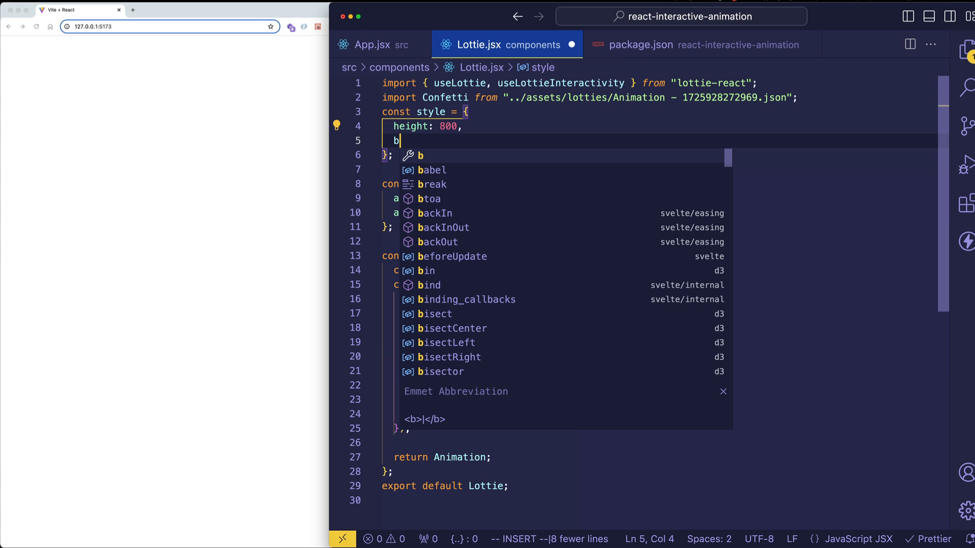
text(order: "solid",)
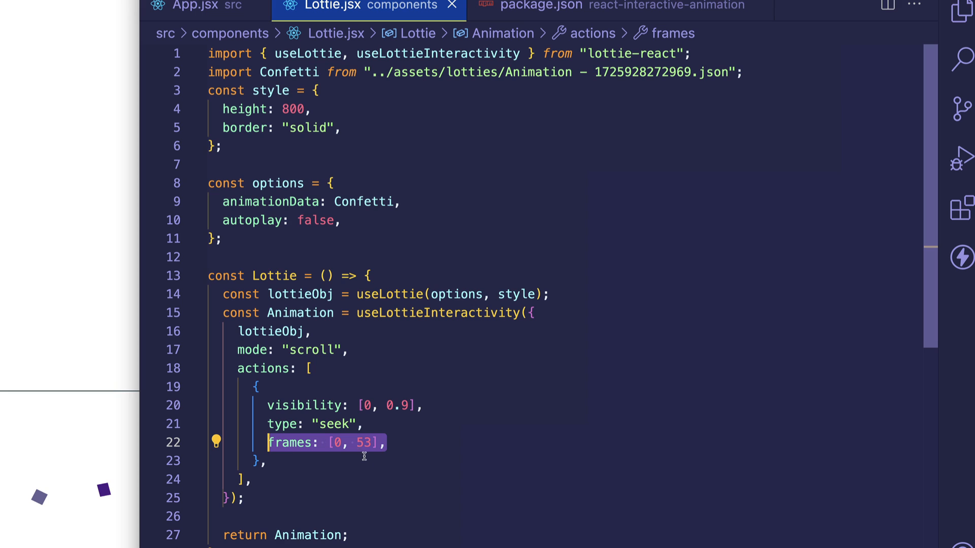
mouse_move(440, 500)
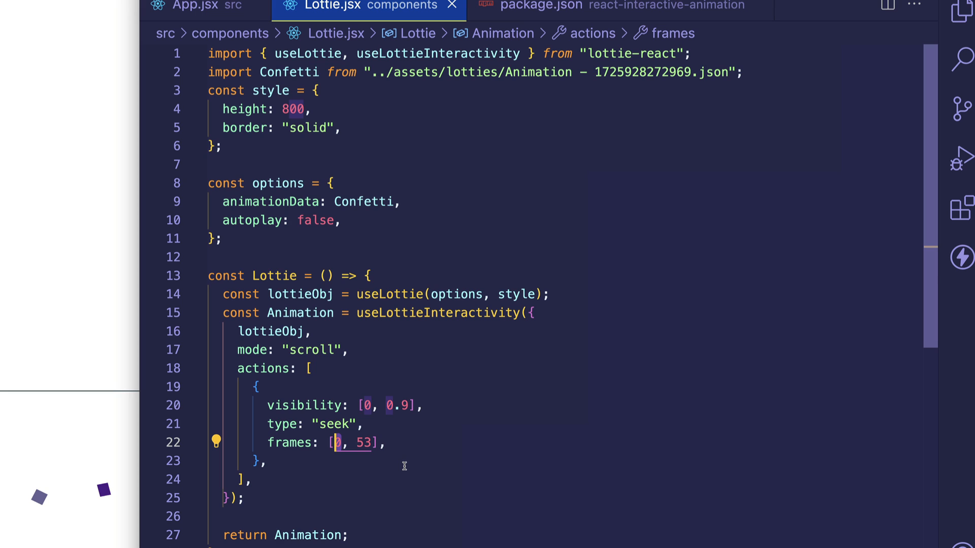
- Set the seek action to frames [25, 53] starting at visibility 0.2
text(25)
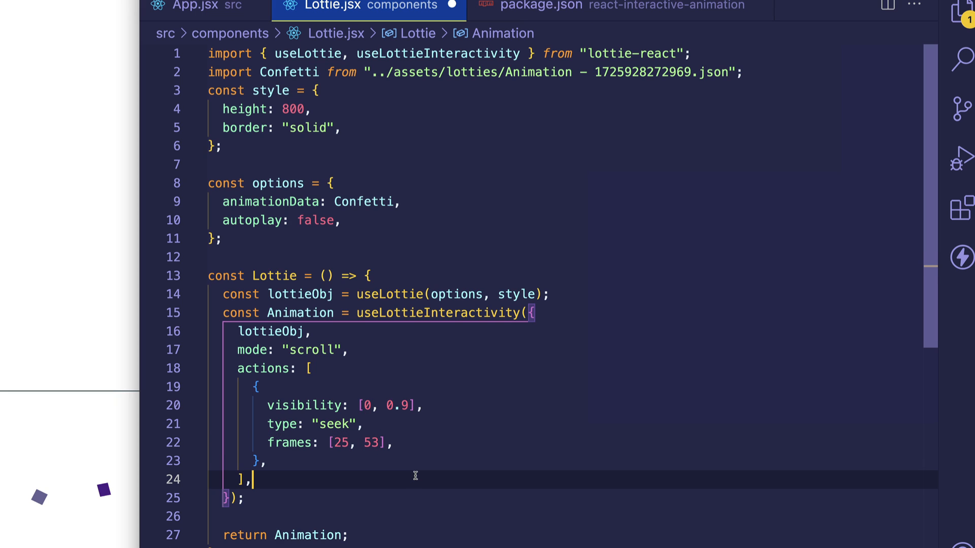
text(.2)
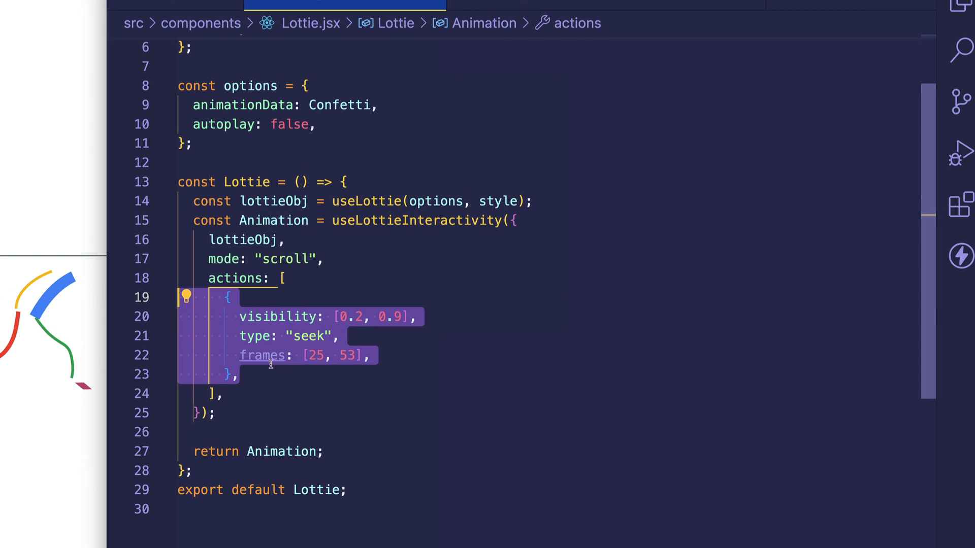
- Duplicate the seek action and set the first to frames 0–25 over visibility 0.2–0.5
key(enter)
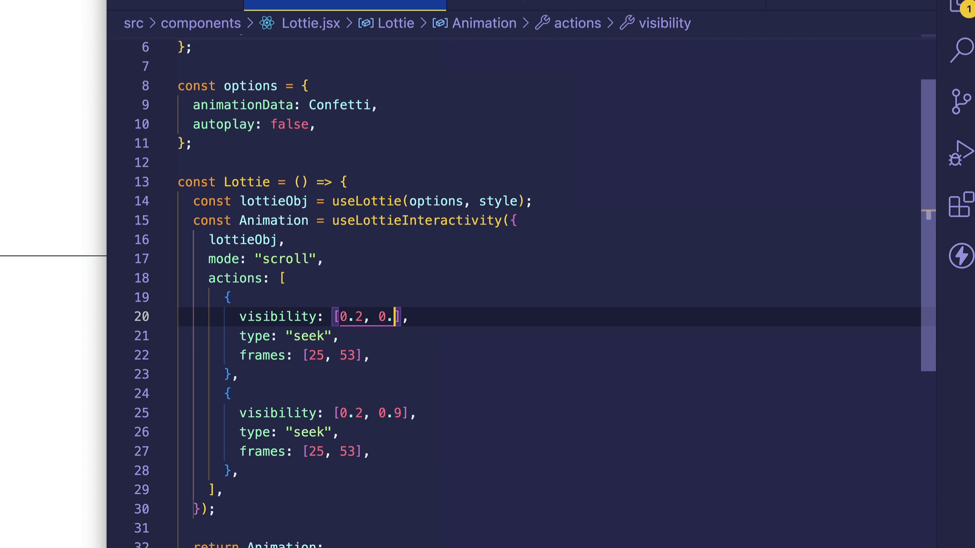
text(5)
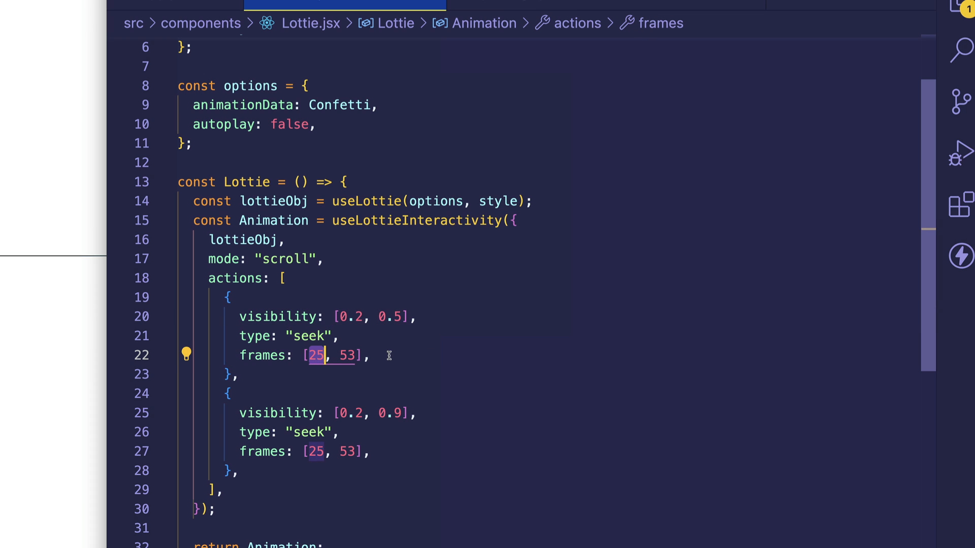
text(0)
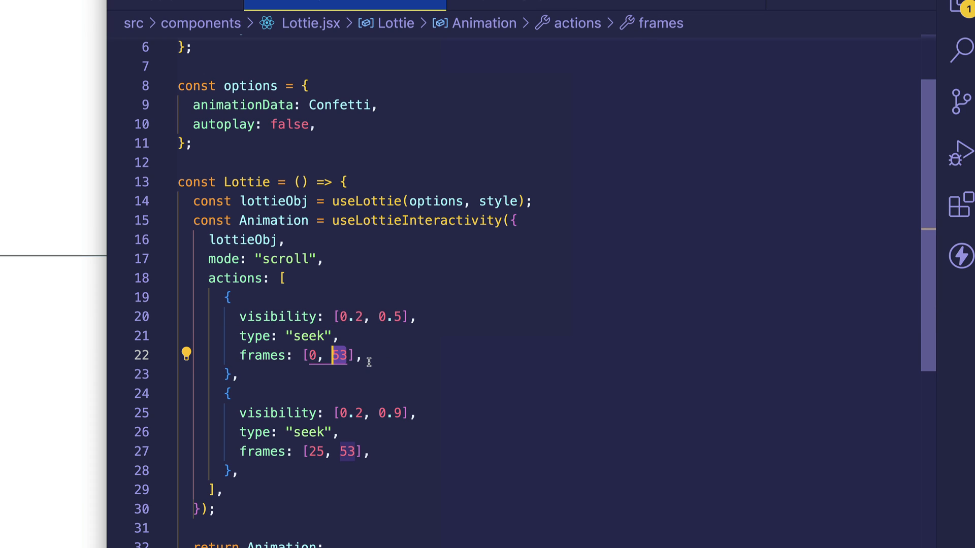
text(25)
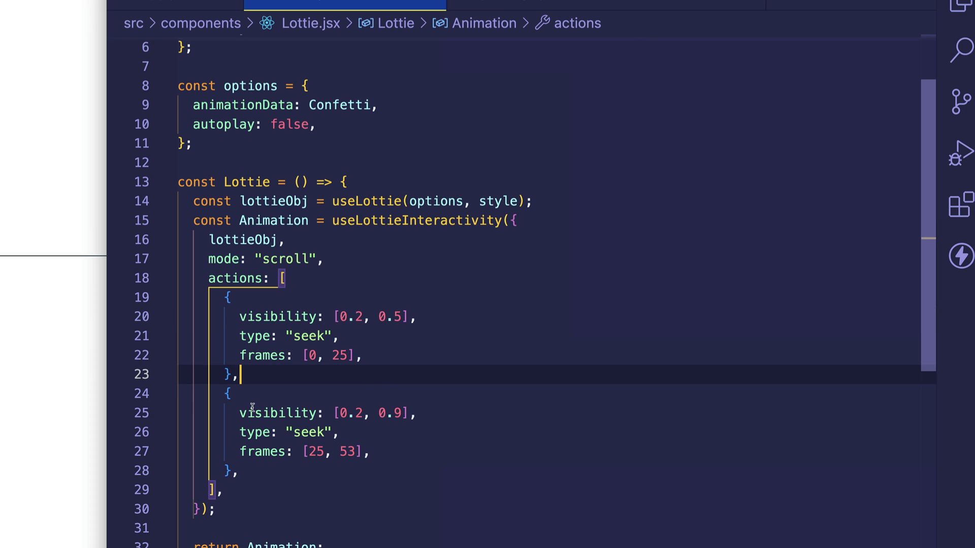
click(238, 470)
text(5)
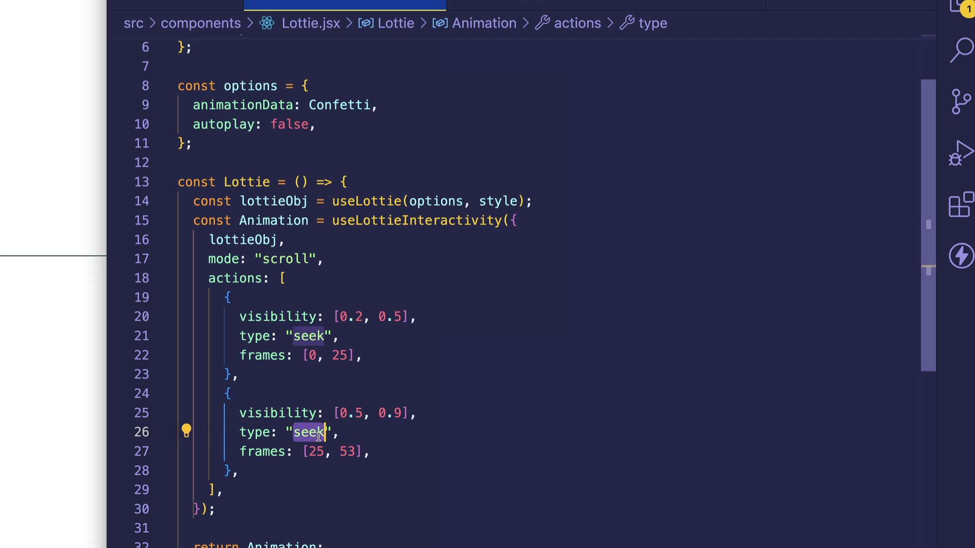
- Change the second action's type to "stop" at frame 25
text(stop)
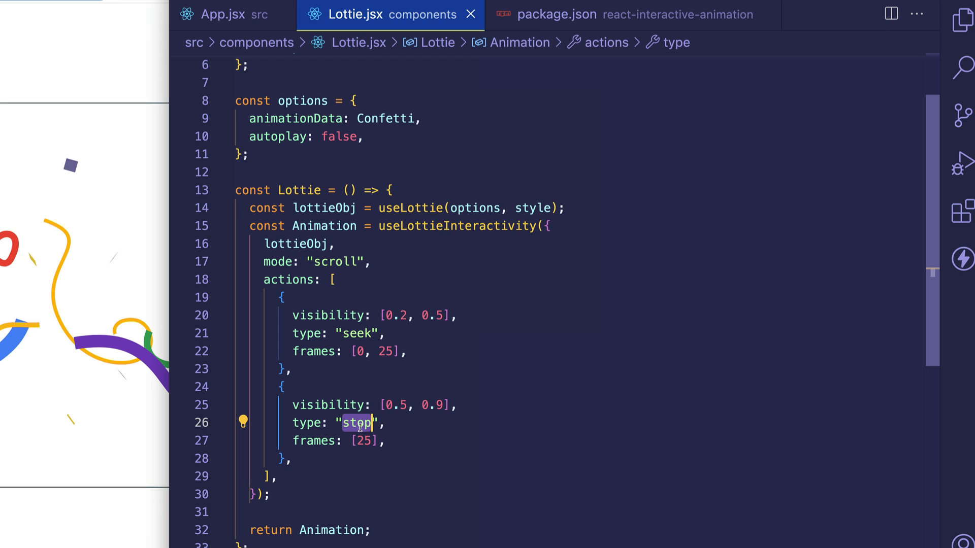
- Change the second action to type "loop" with frames [25, 35]
text(loop)
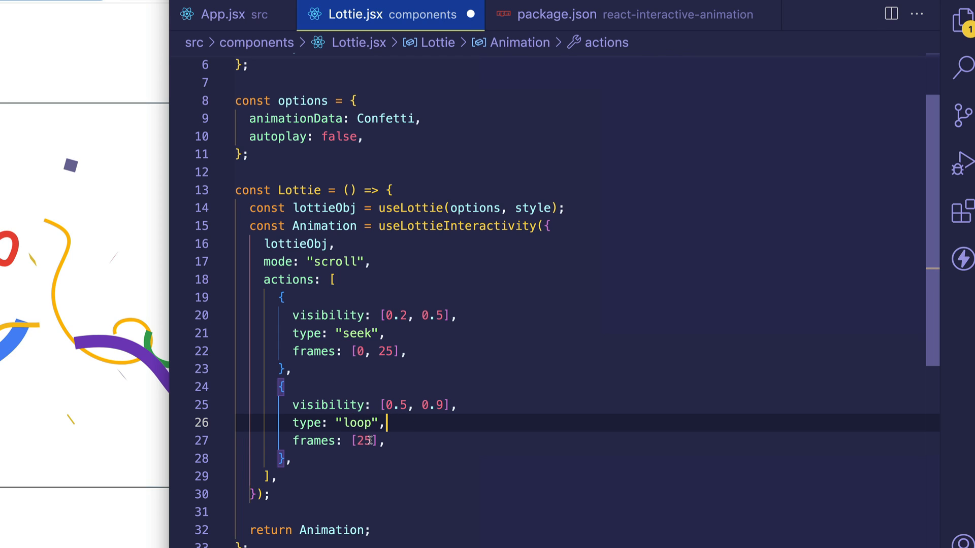
text(,)
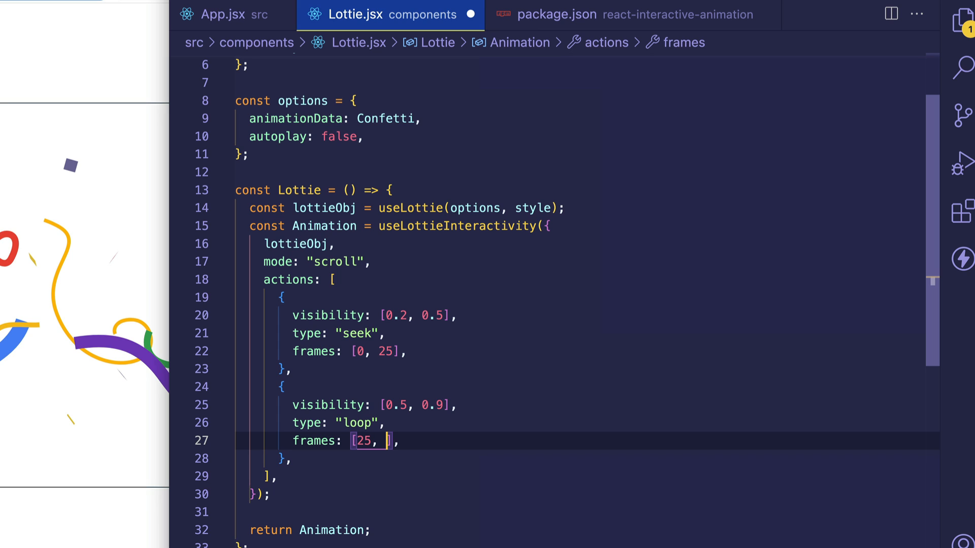
text(35)
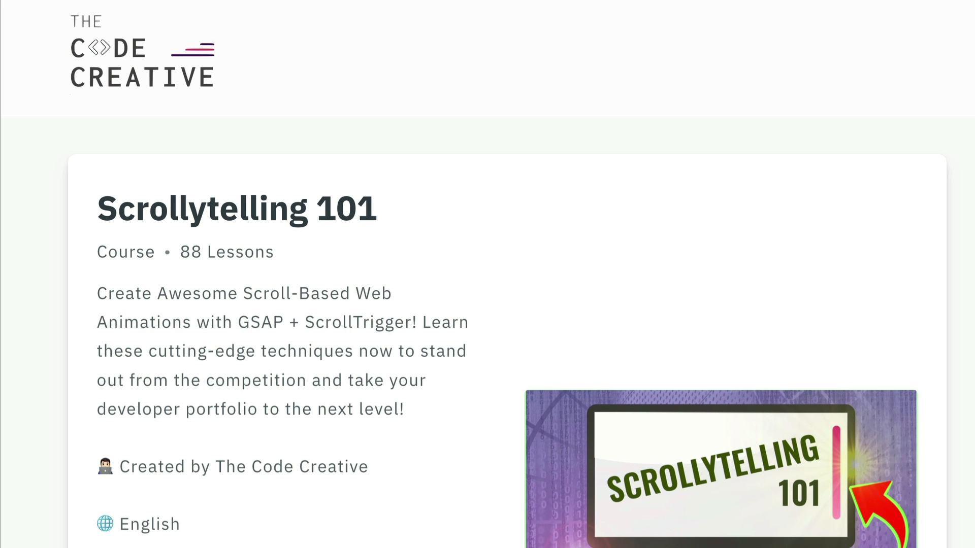
scroll(down, 3)
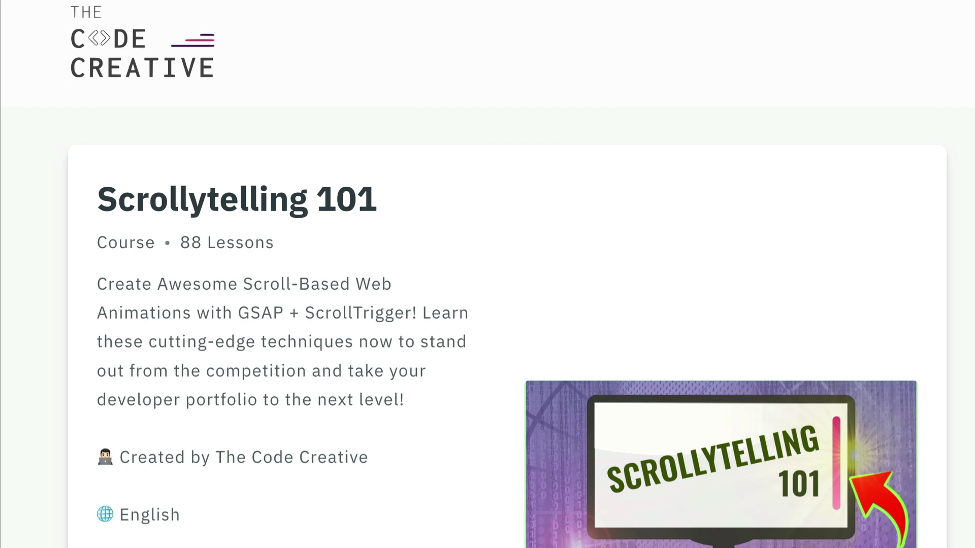
scroll(down, 3)
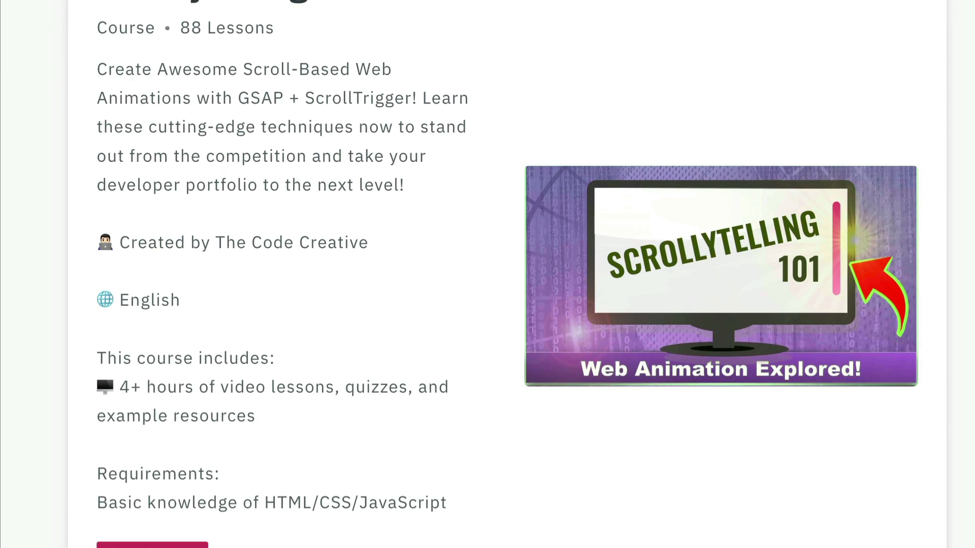
scroll(down, 3)
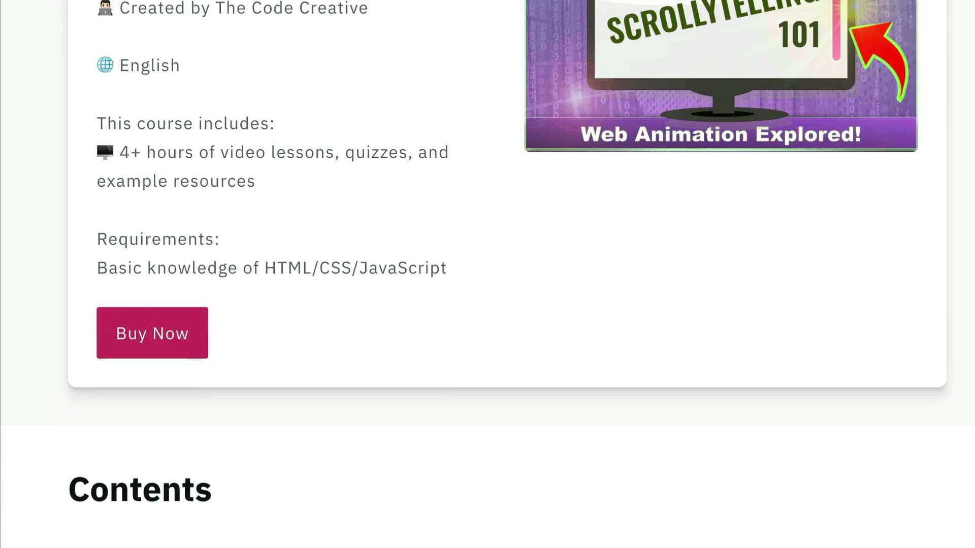
scroll(down, 3)
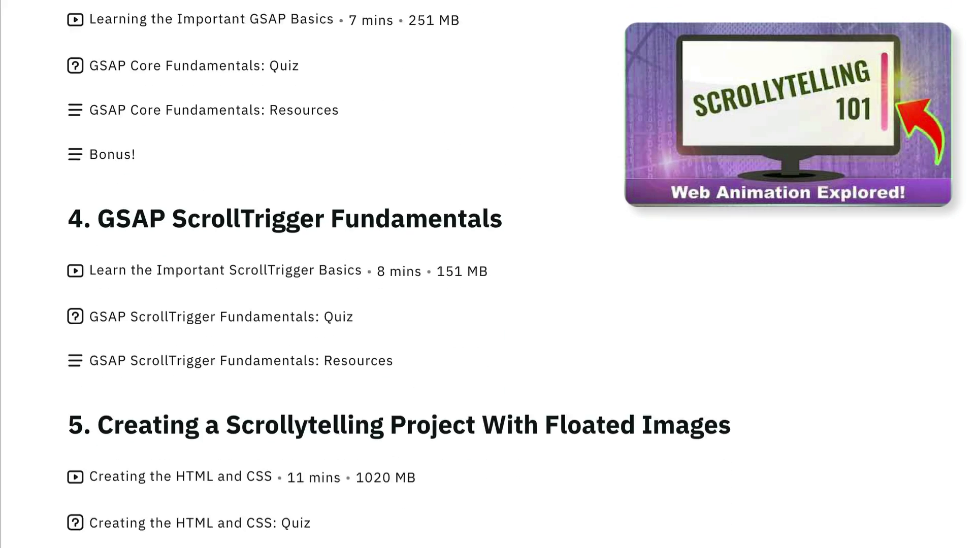
scroll(down, 3)
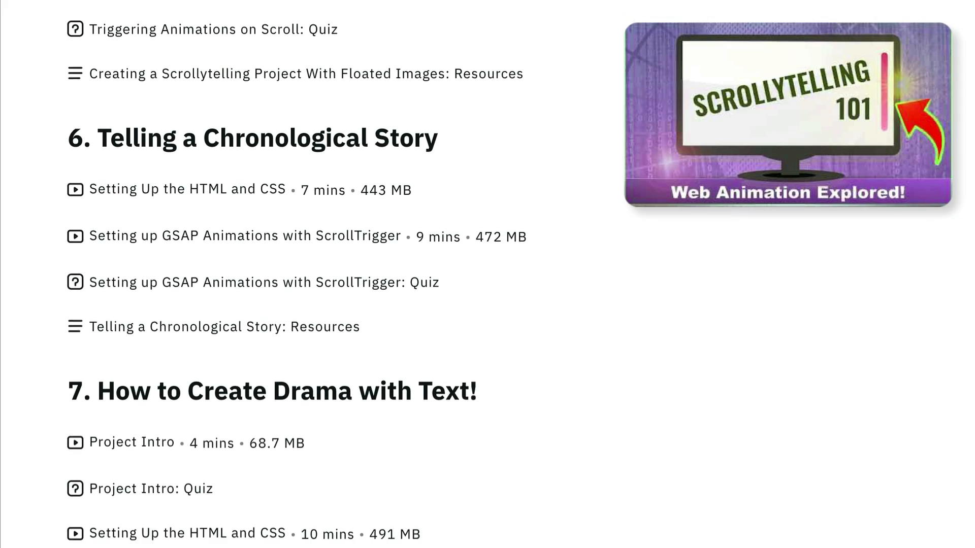
scroll(down, 3)
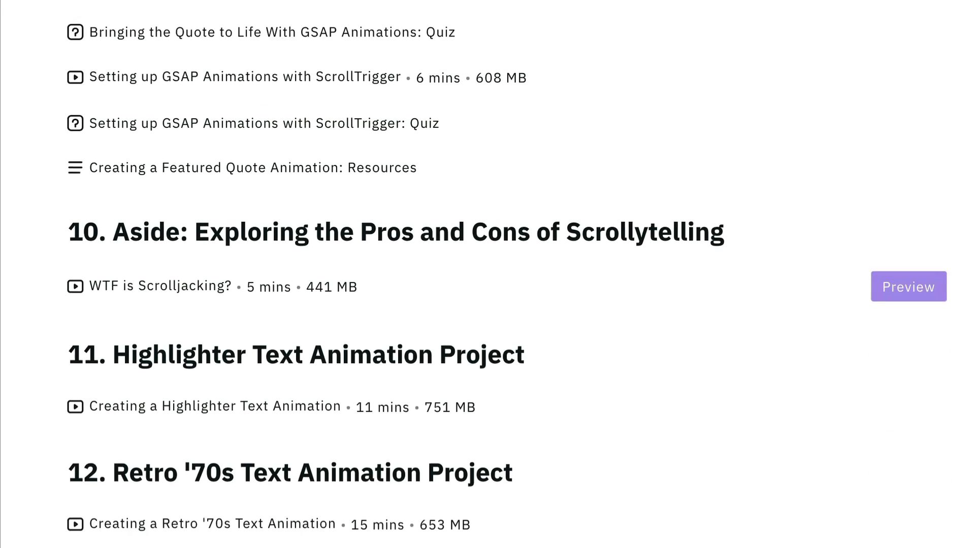
scroll(down, 3)
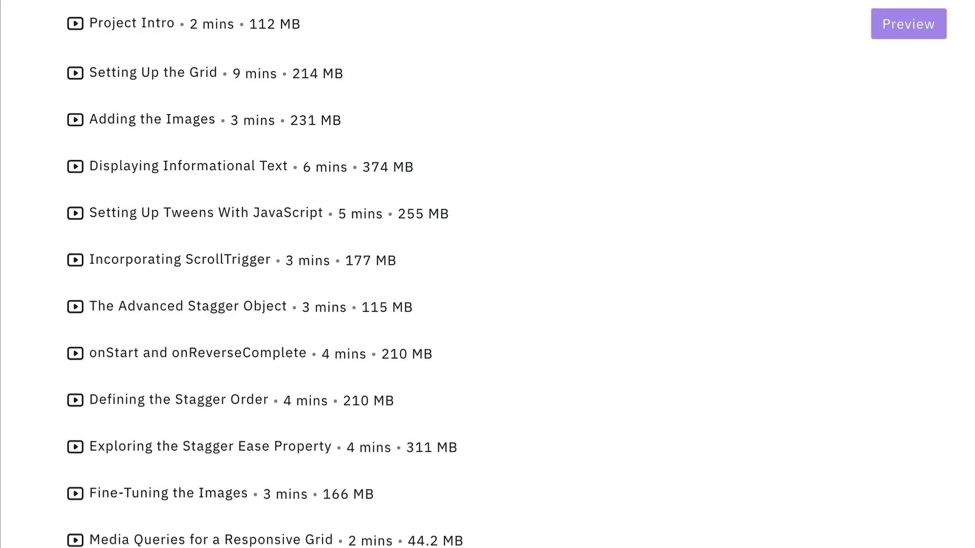